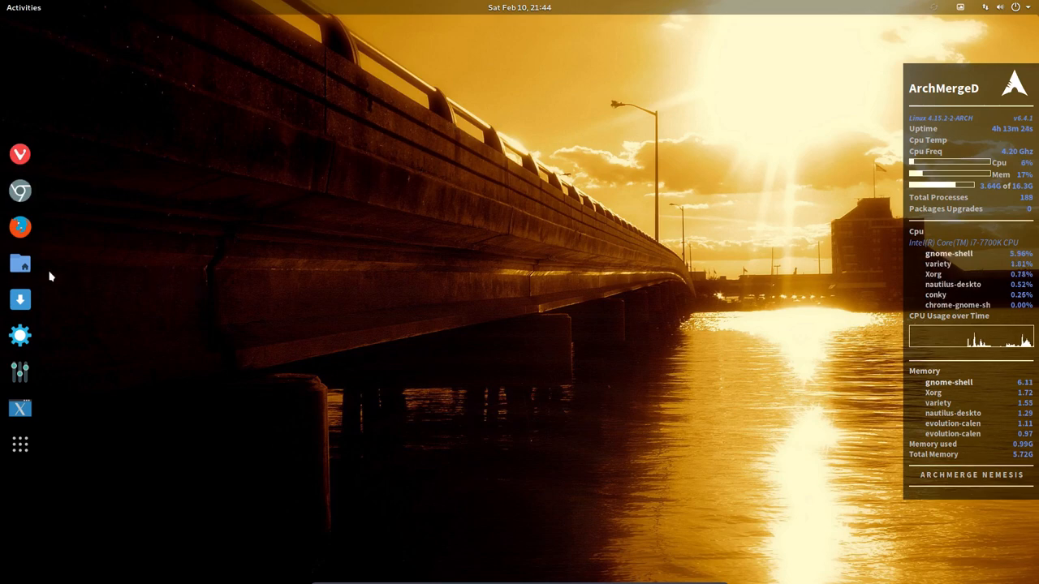
# Browse to amd-gnome > gnome-extensions in Files and show the eleven extension links as a detailed list.
pyautogui.click(19, 263)
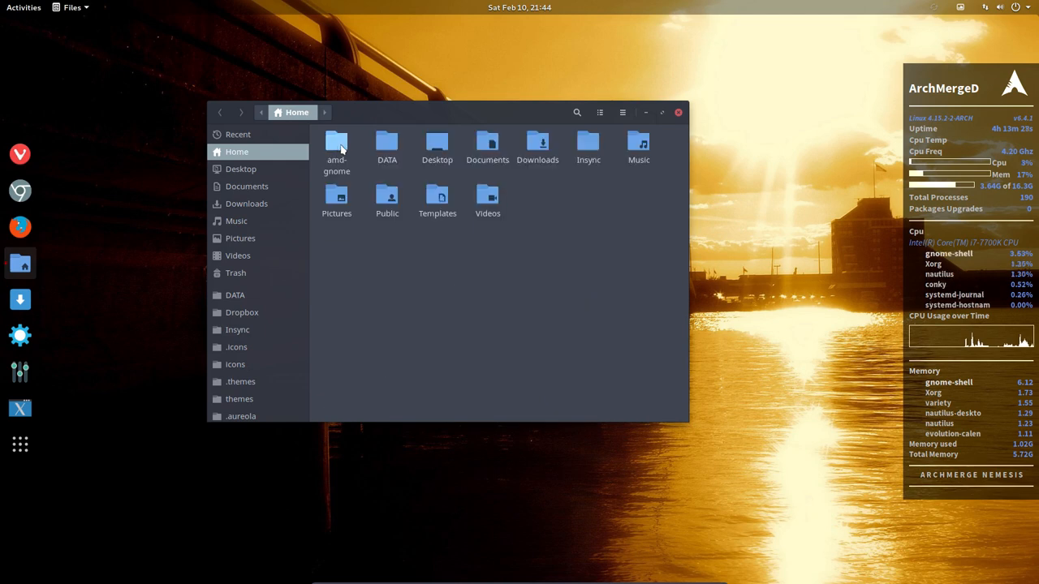
pyautogui.doubleClick(336, 144)
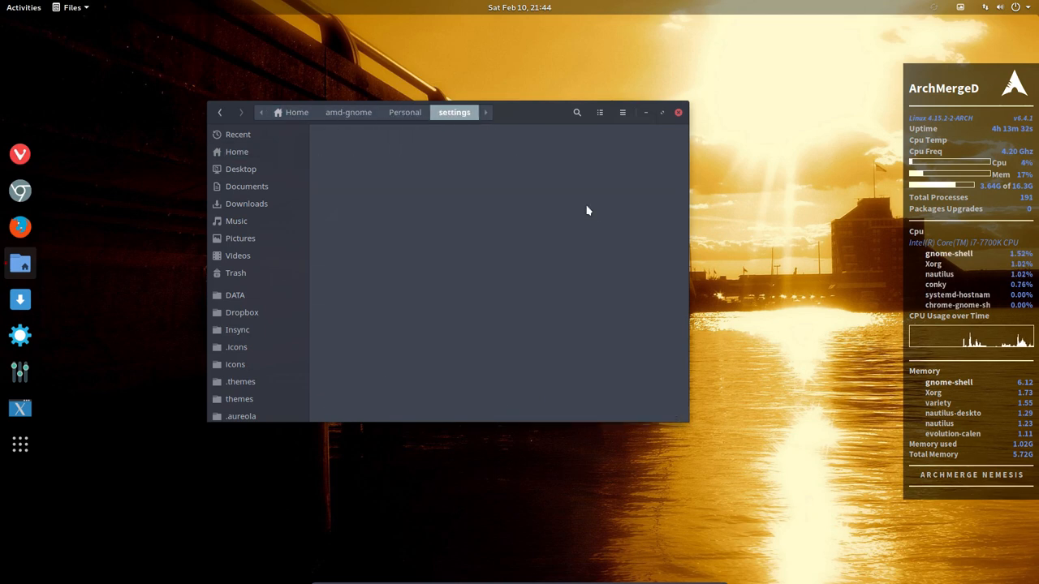
pyautogui.click(473, 112)
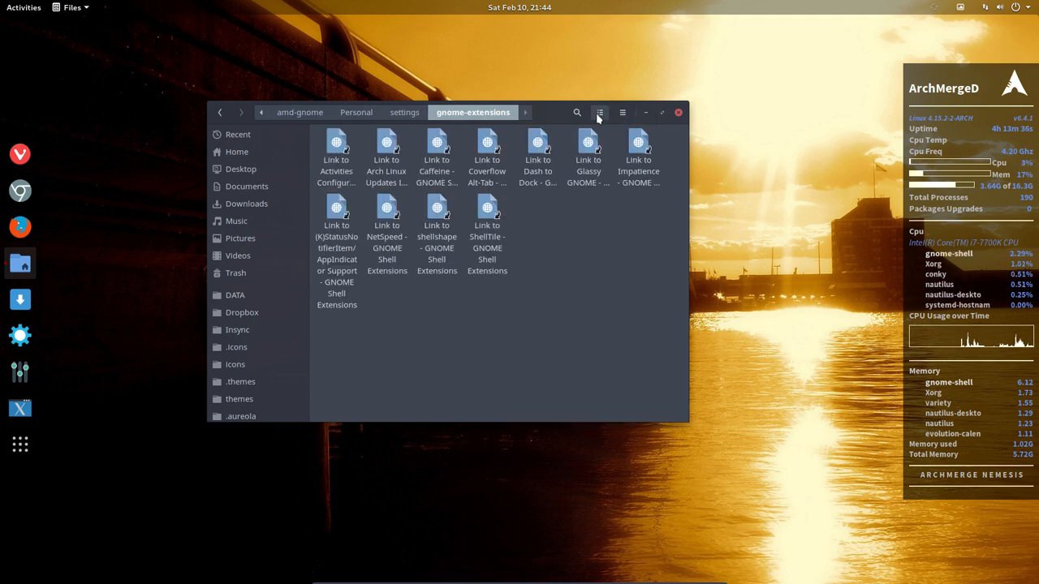
pyautogui.click(600, 112)
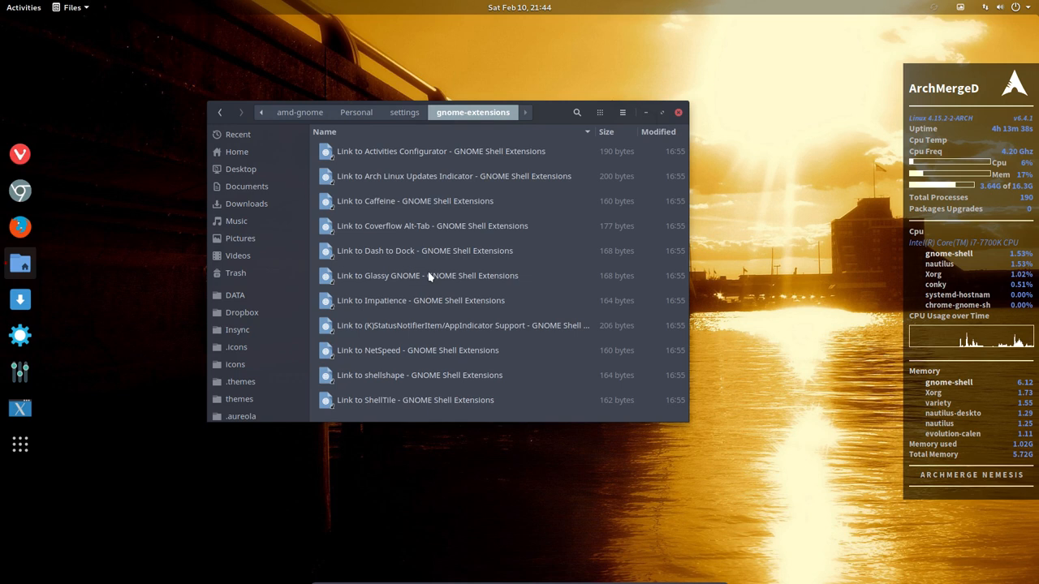
# Open the Glassy GNOME link in Firefox and switch the extension on.
pyautogui.click(427, 275)
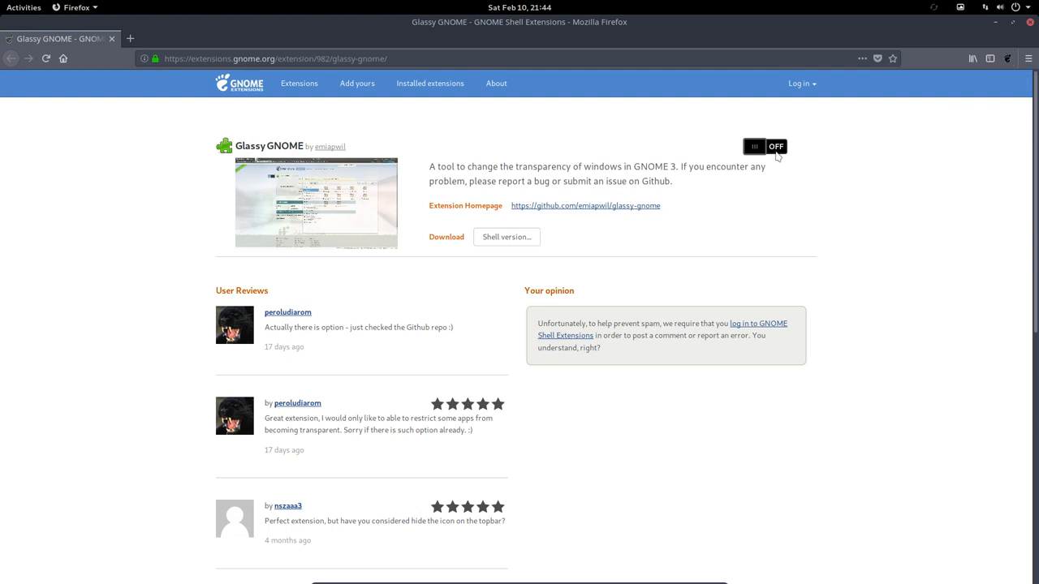
pyautogui.click(754, 146)
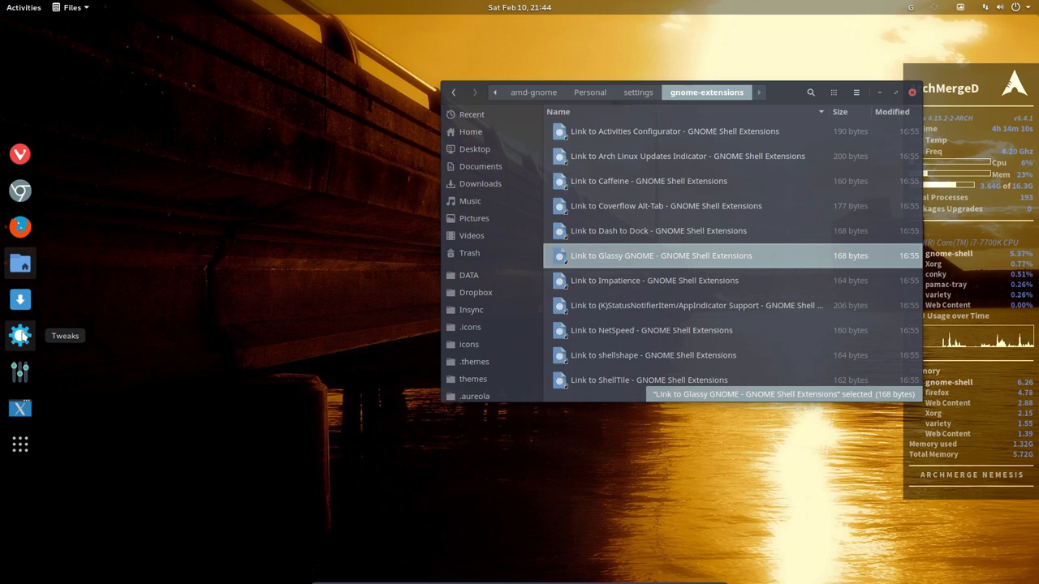
# Launch GNOME Tweaks and show its Extensions section with Glassy gnome enabled.
pyautogui.click(21, 336)
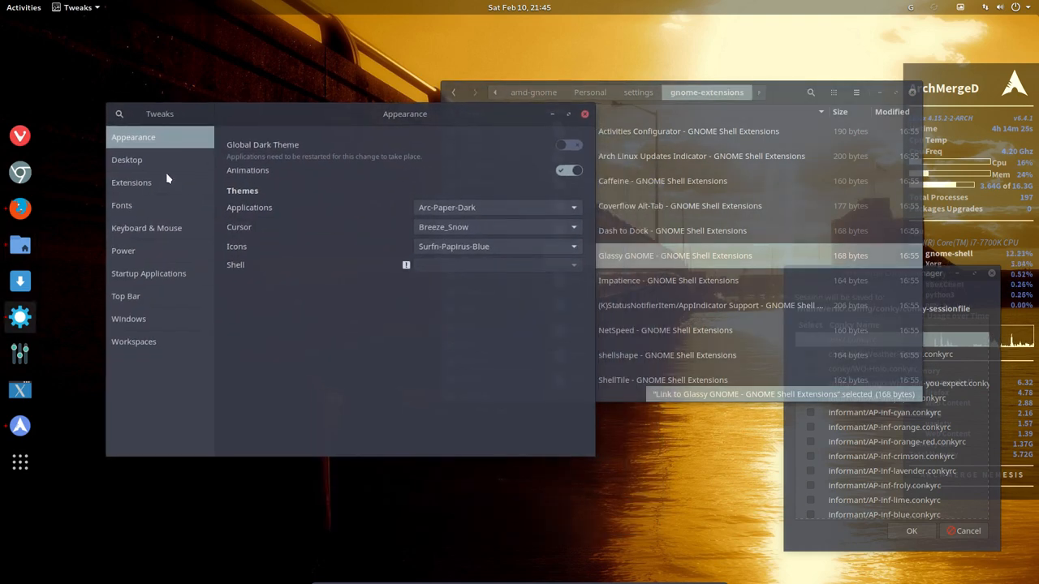
pyautogui.click(130, 182)
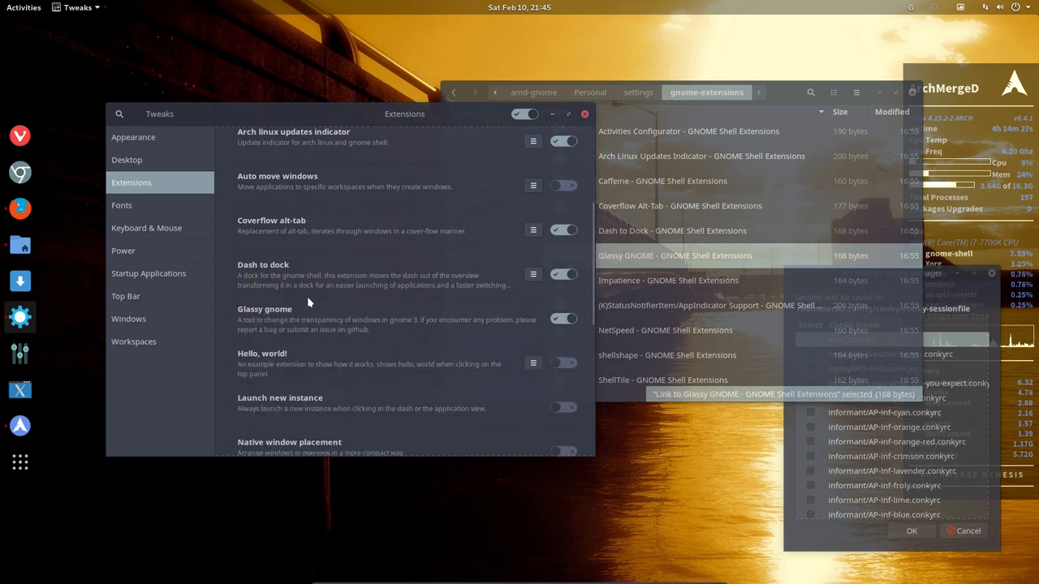
pyautogui.moveTo(512, 319)
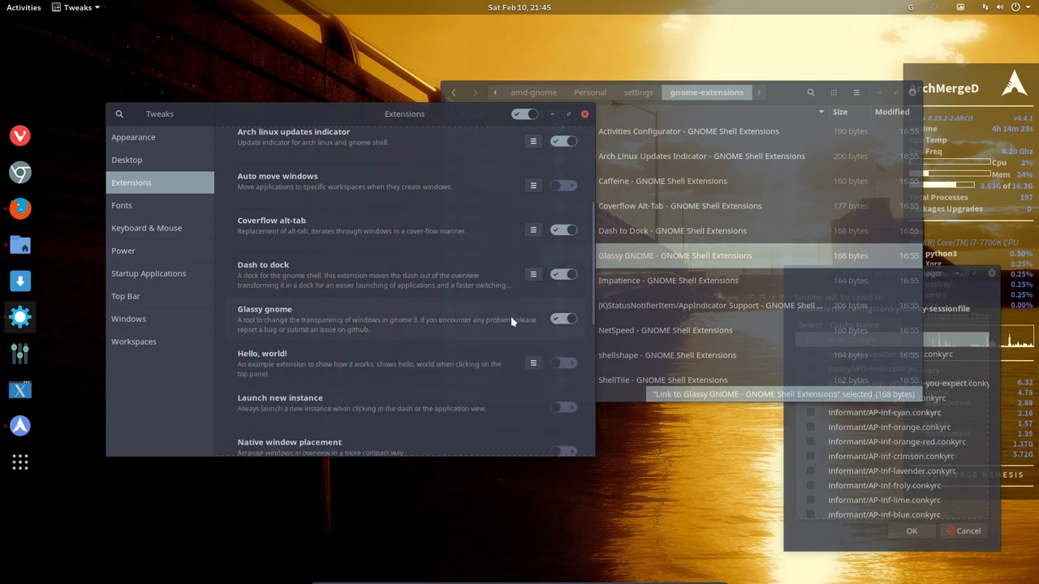